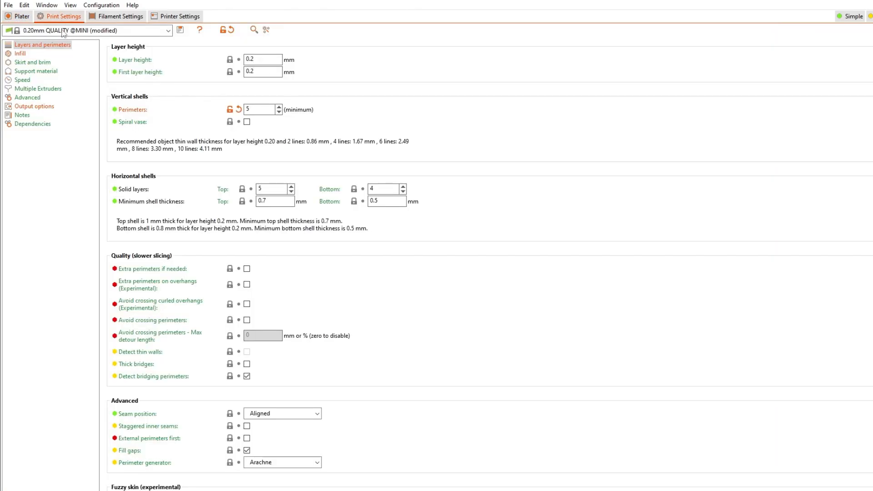
Step: Review the post-processing script field running vertical_bricklayers.py through python.exe in Output options
click(33, 106)
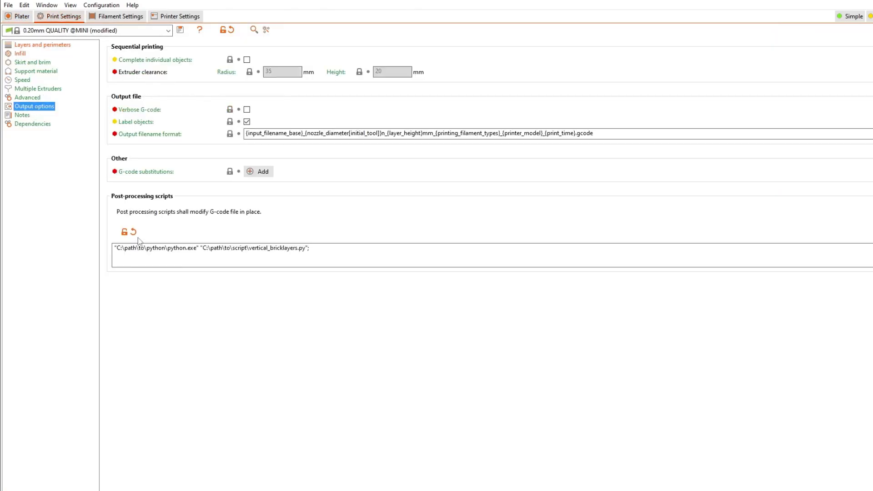
double_click(157, 248)
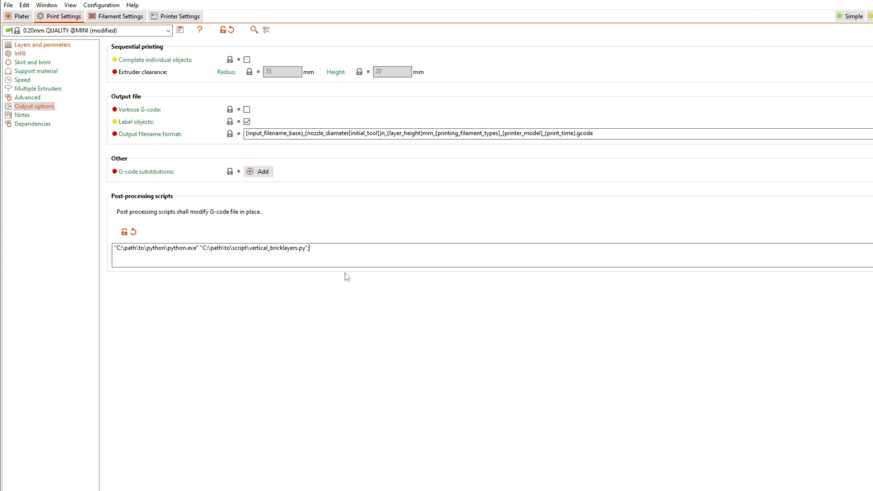
Step: Return to the plater and export the sliced cylinder's G-code
click(19, 17)
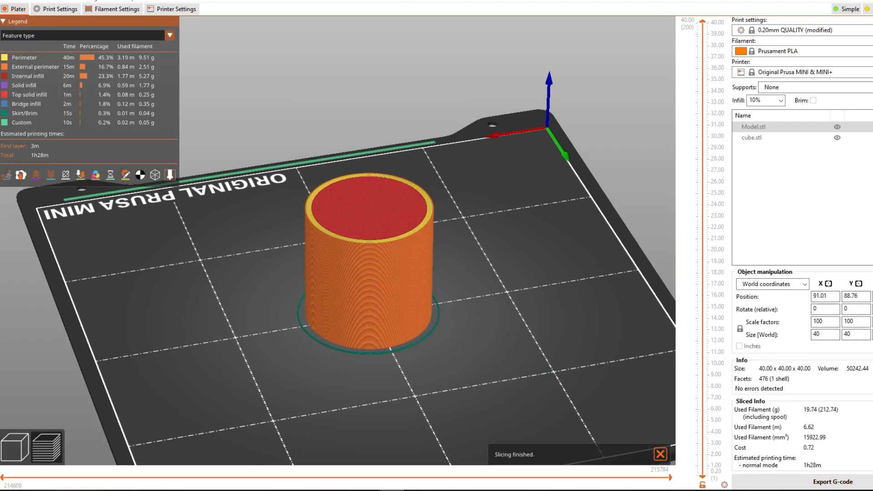
click(840, 479)
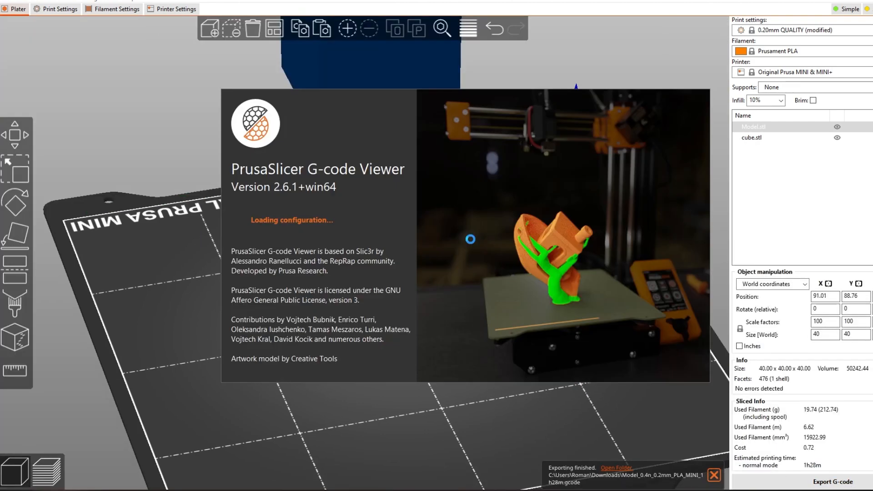